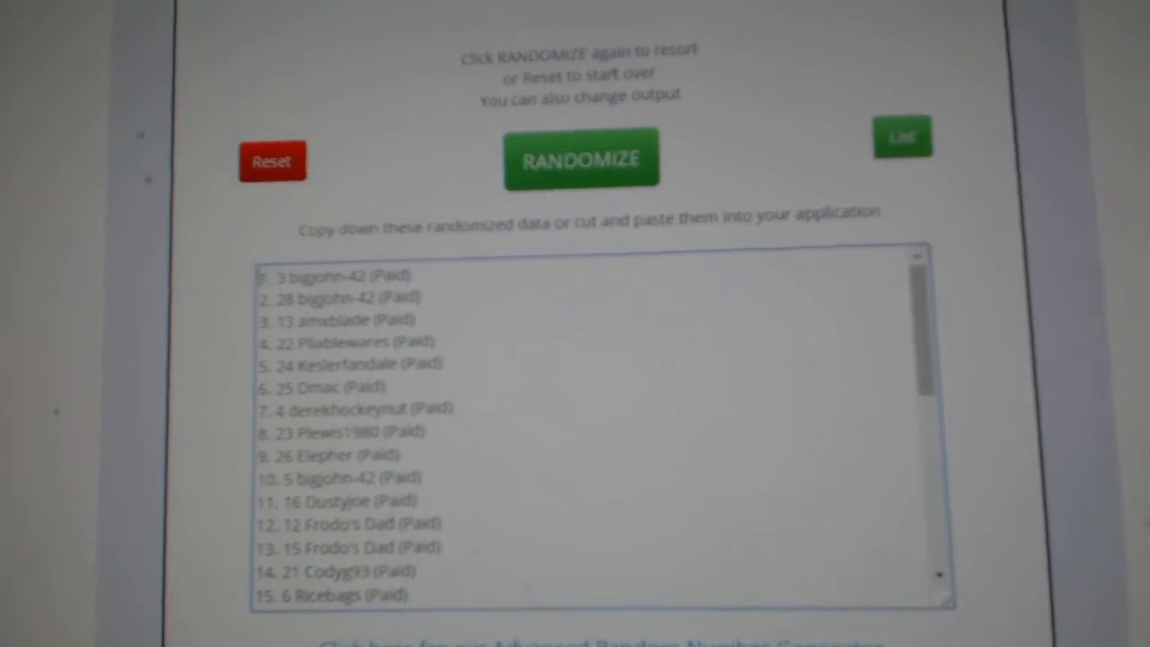
# Scroll to the freshly randomized team list starting with Los Angeles and Nashville.
pyautogui.scroll(-3)
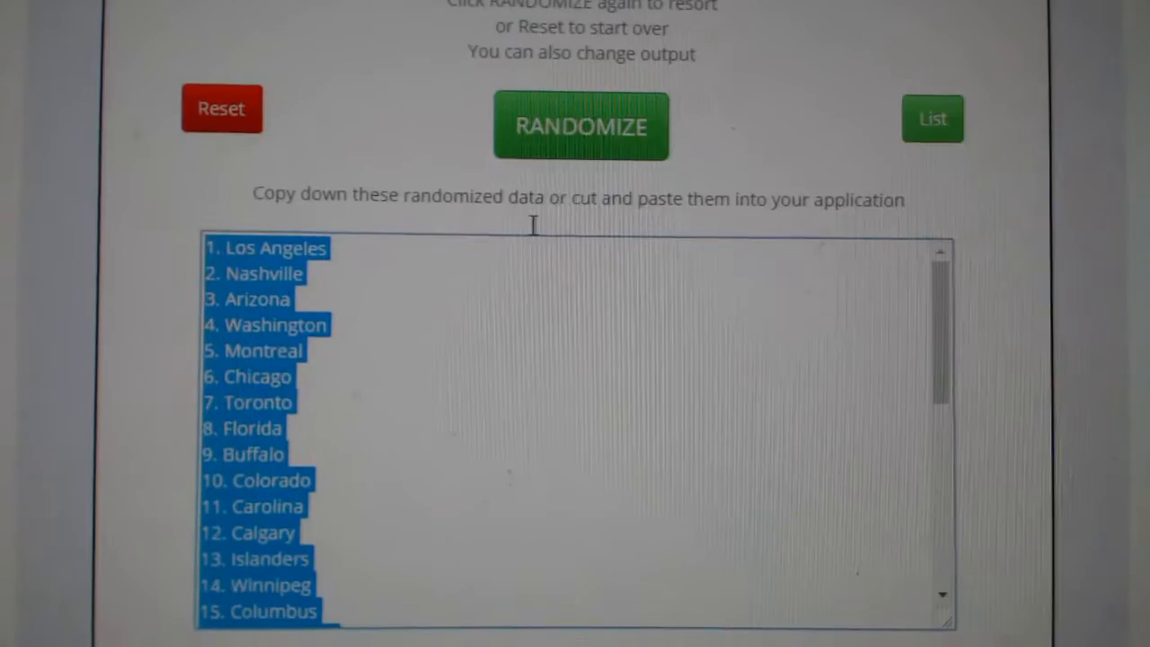
# Reshuffle the team names into a new random order with RANDOMIZE.
pyautogui.click(581, 126)
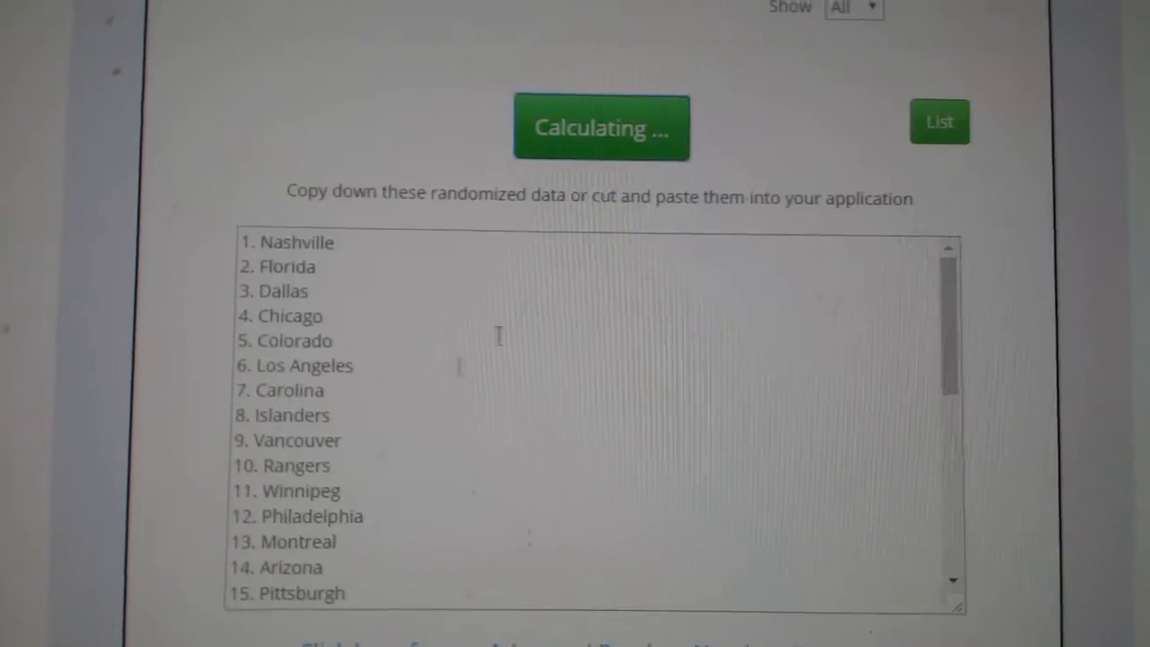
pyautogui.click(631, 142)
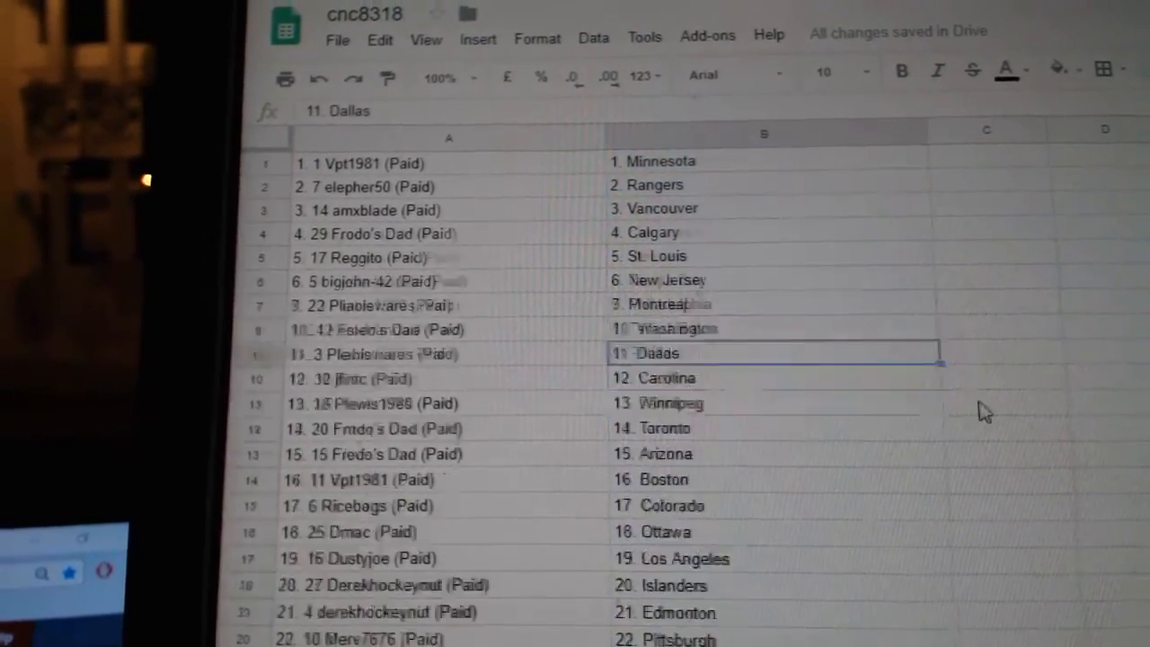
# Scroll down sheet cnc8318 to check teams are paired with participants through row 27.
pyautogui.scroll(-3)
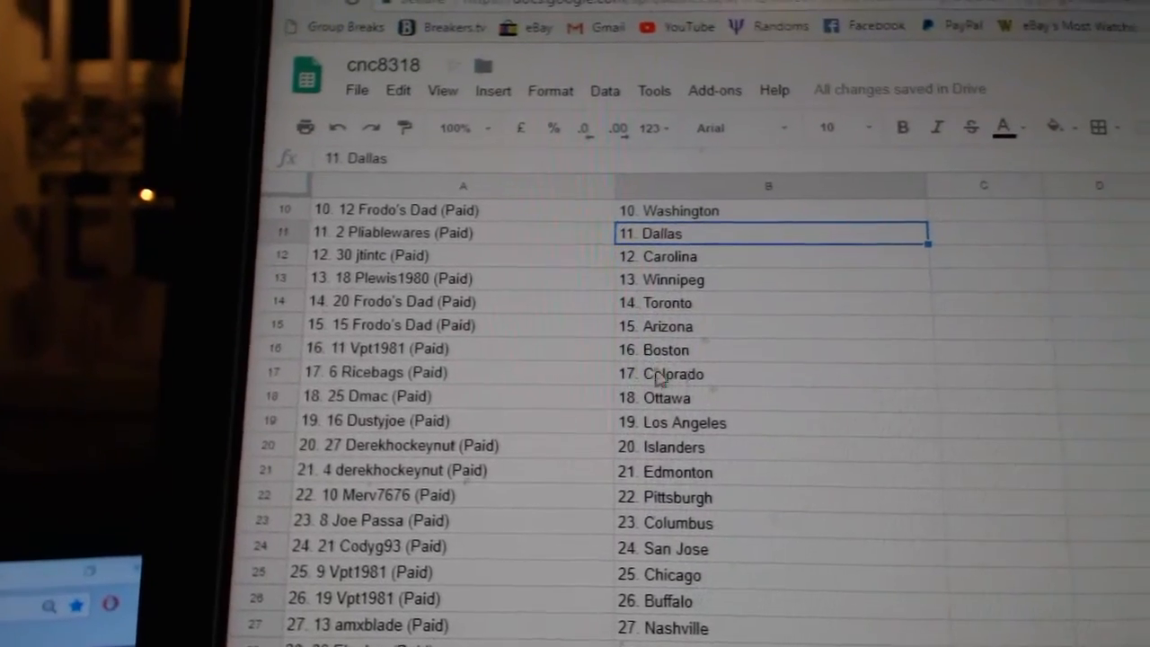